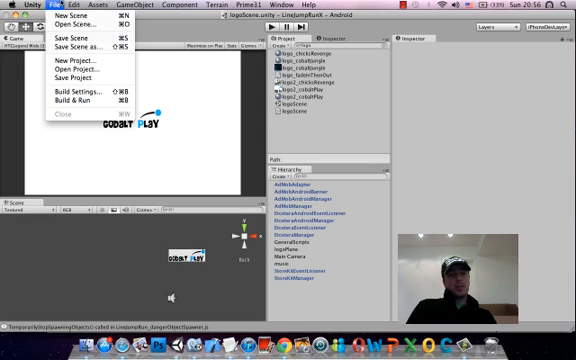
mouse_move(76, 76)
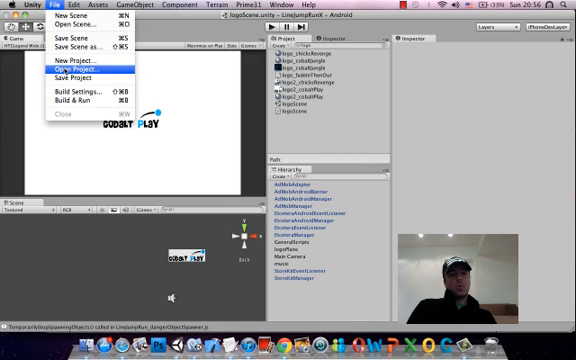
- Show the File menu with its Build Settings and Build & Run options
click(64, 76)
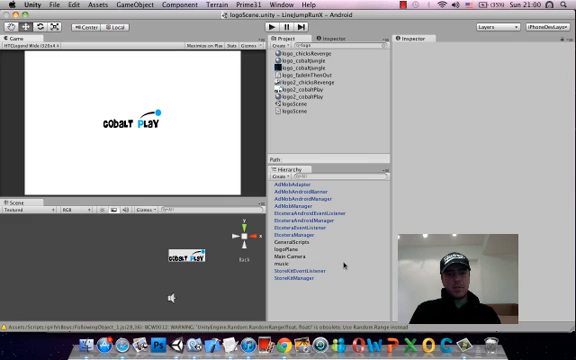
click(310, 216)
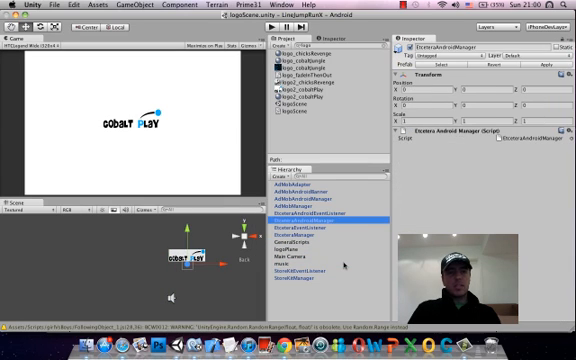